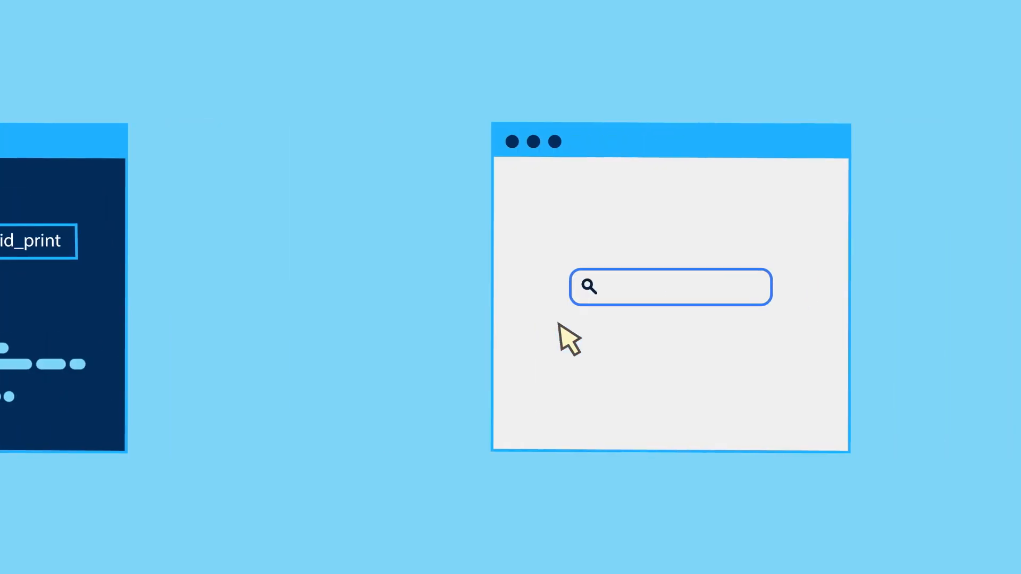
{"action": "type", "text": "dart lint avoid_print"}
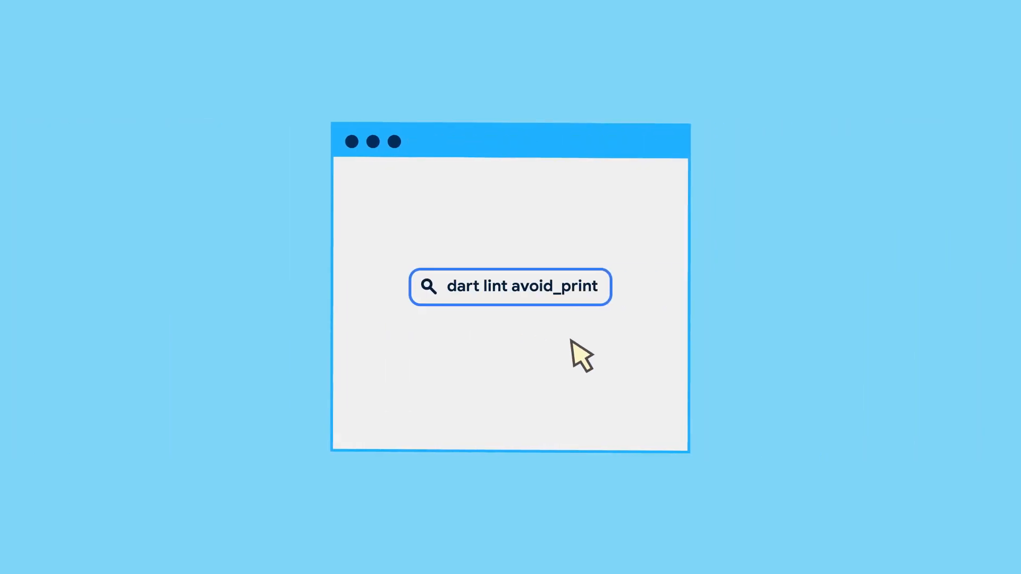